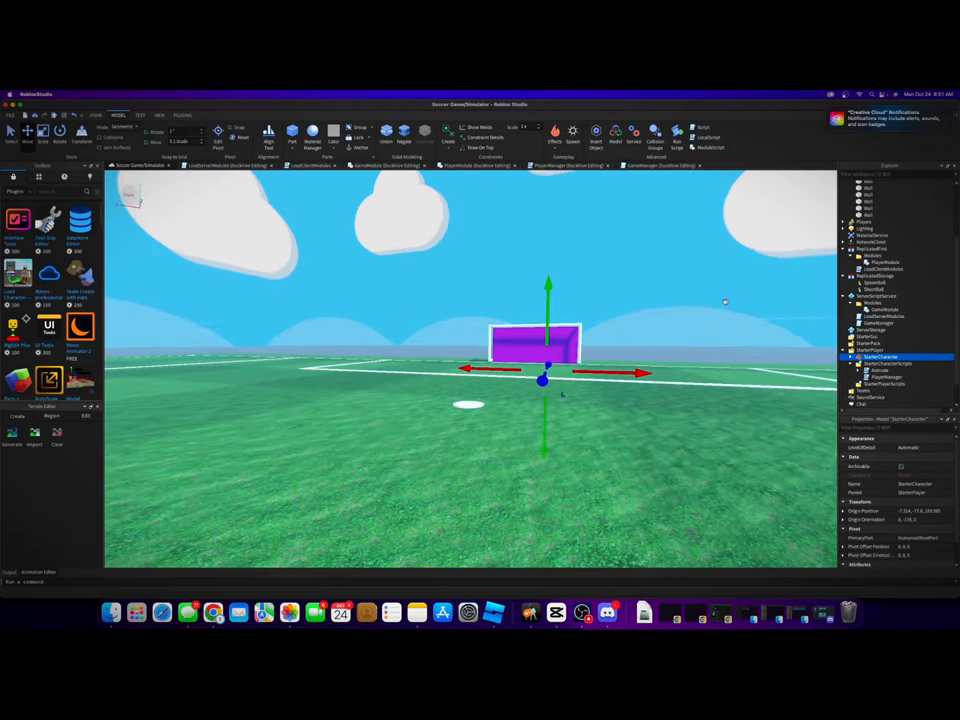
mouse_move(760, 232)
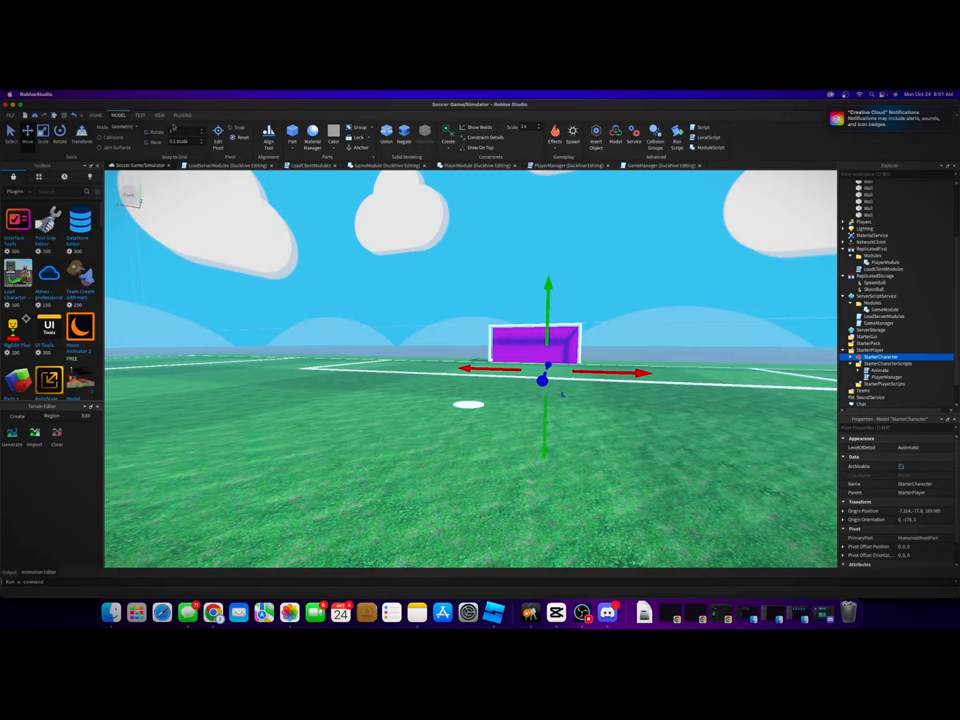
Enable device emulation from the Test tab and choose a phone from the device list.
left_click(184, 114)
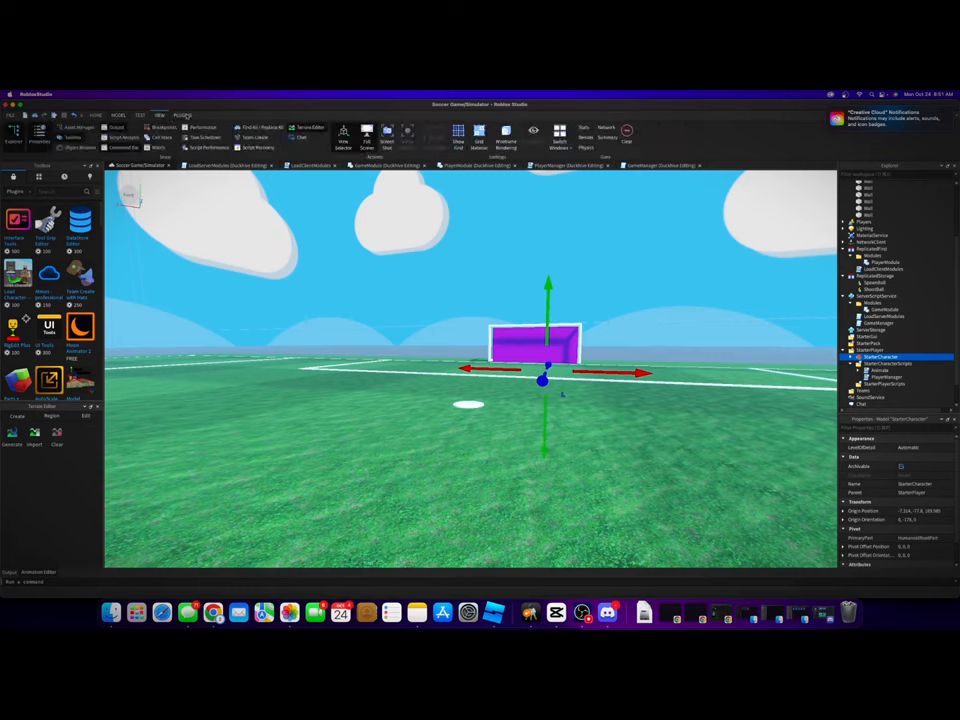
left_click(146, 114)
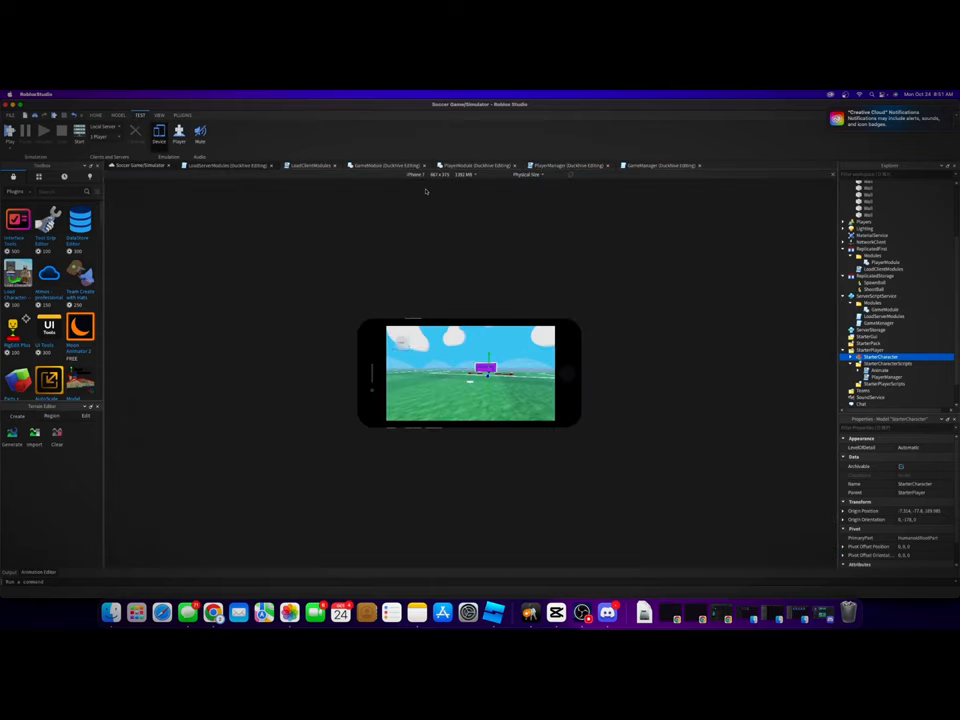
left_click(424, 172)
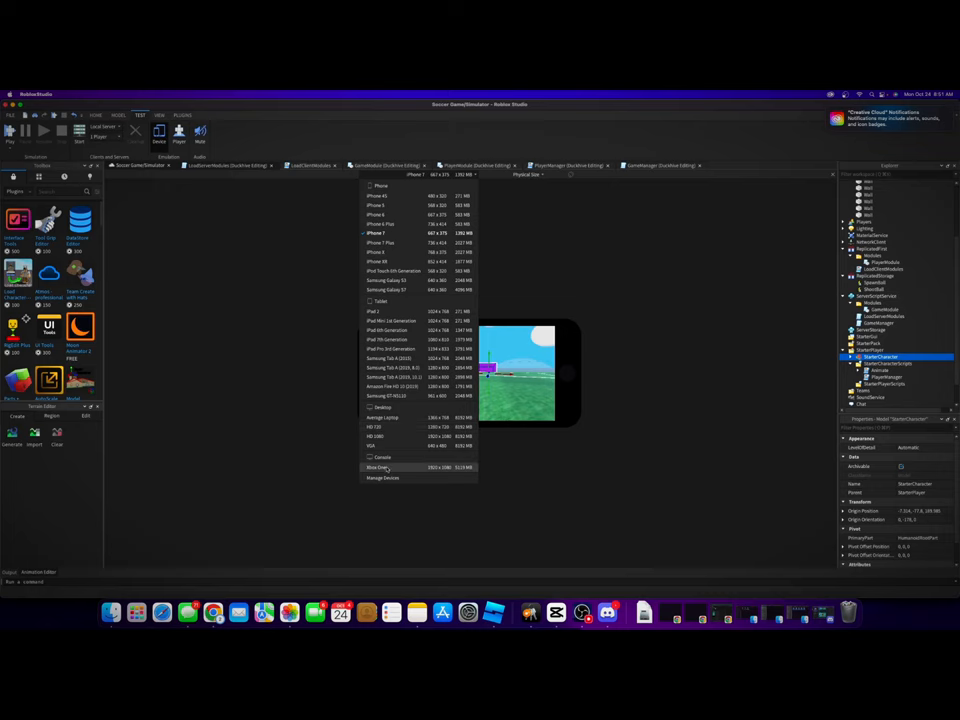
left_click(384, 468)
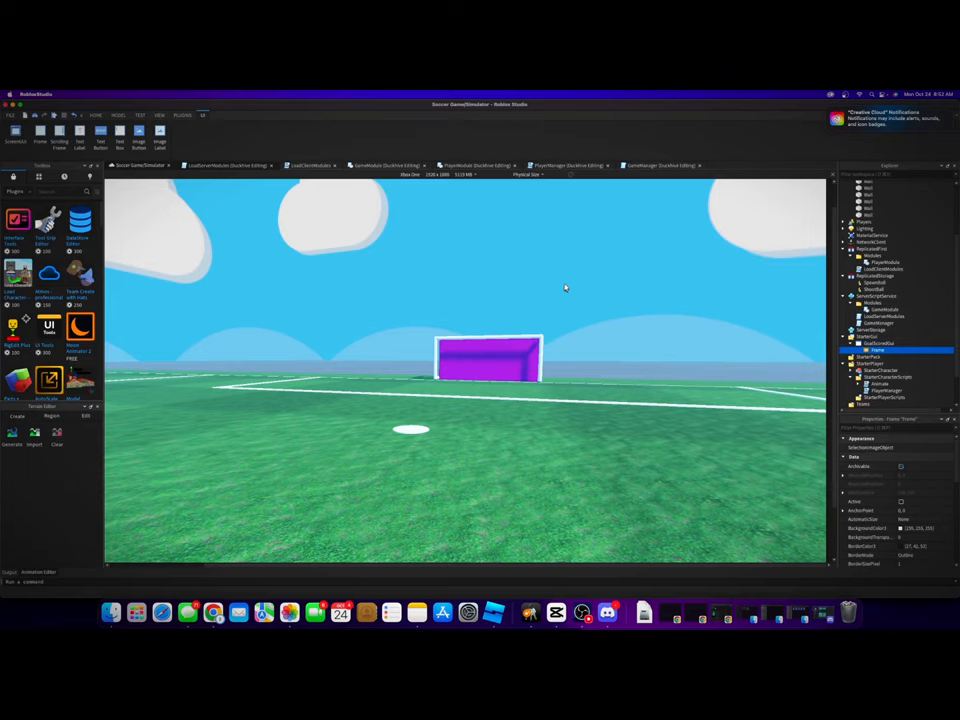
mouse_move(384, 272)
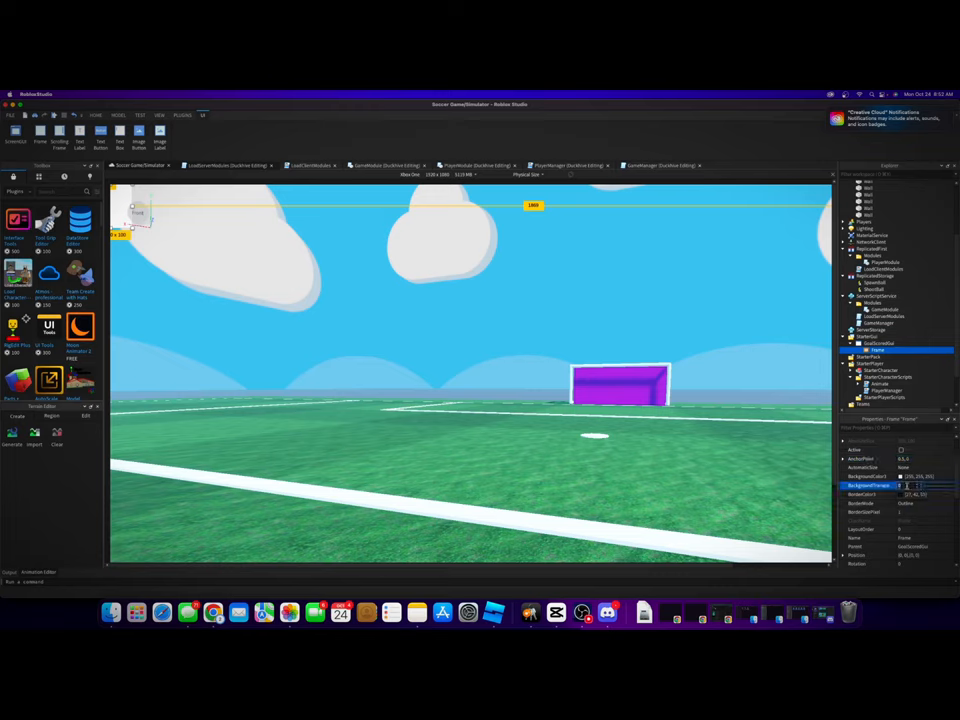
Insert a Frame into the goal ScreenGui as a translucent grey panel.
left_click(920, 474)
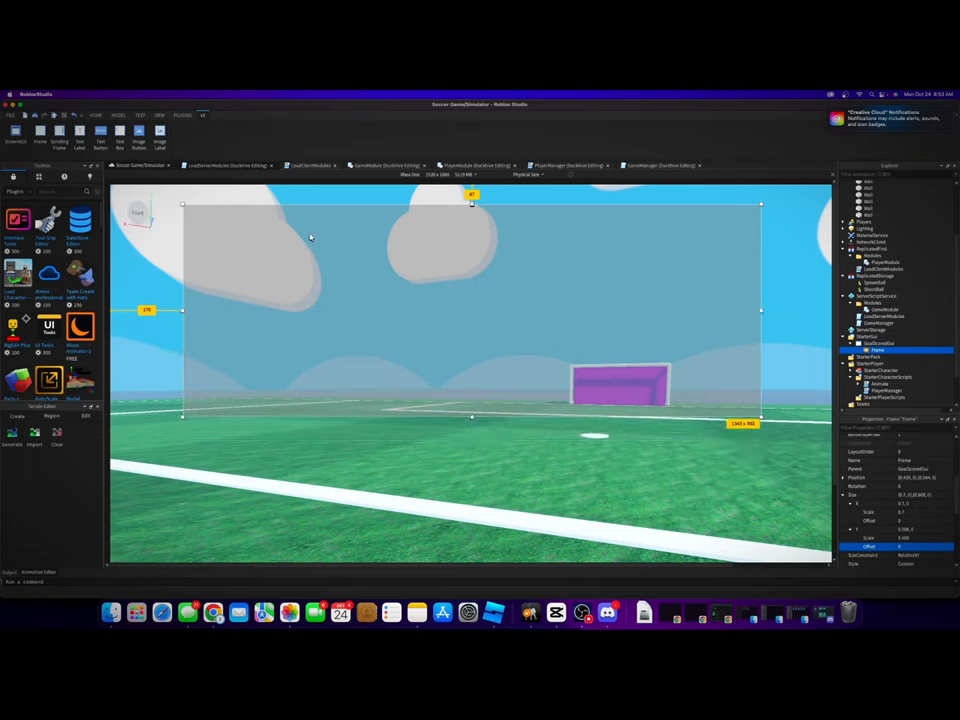
mouse_move(384, 296)
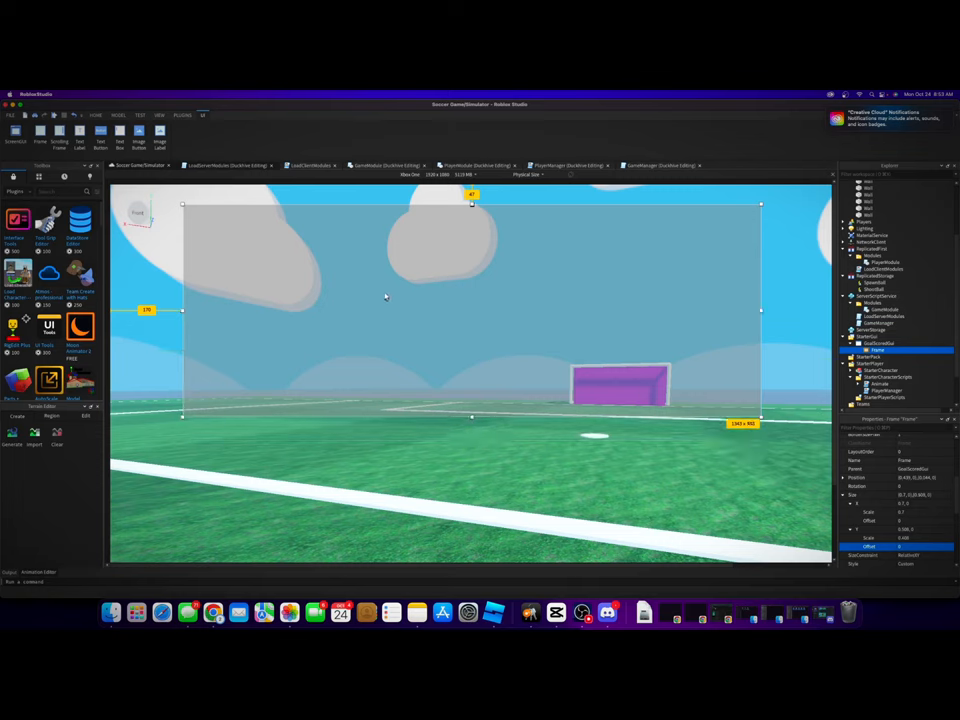
mouse_move(404, 296)
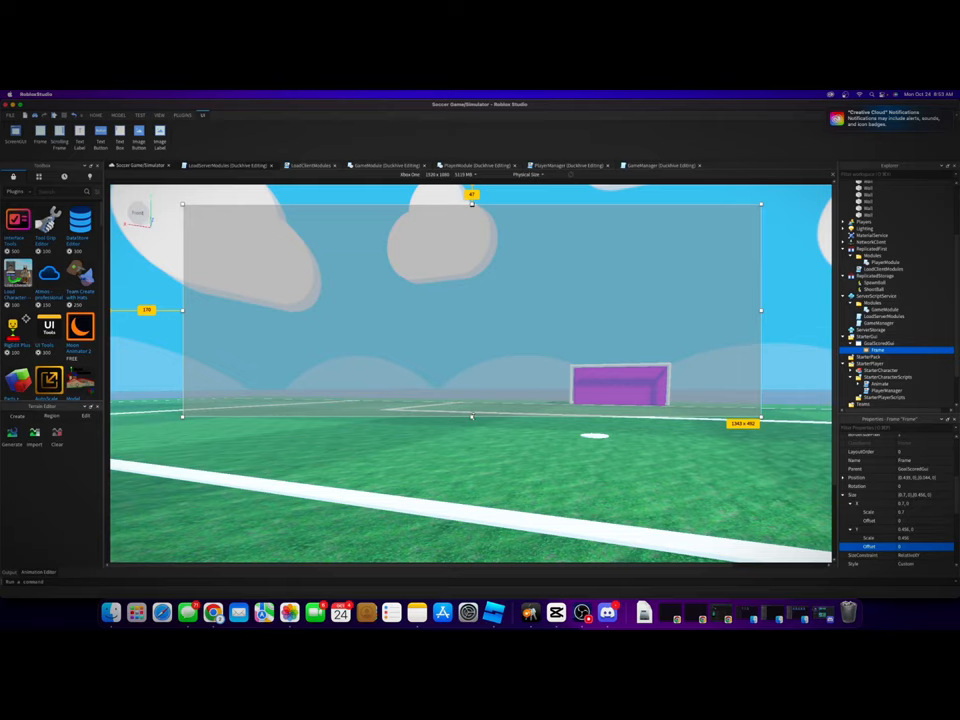
Move the grey frame to the top centre and shrink it into a shorter strip.
left_click_drag(472, 418, 488, 352)
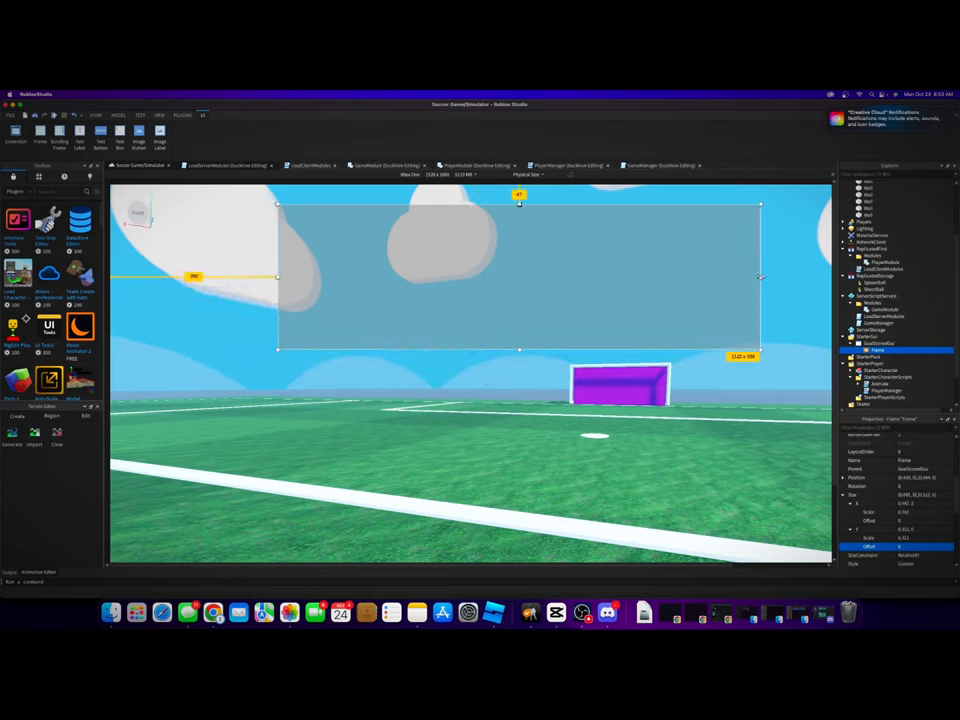
left_click_drag(760, 276, 668, 280)
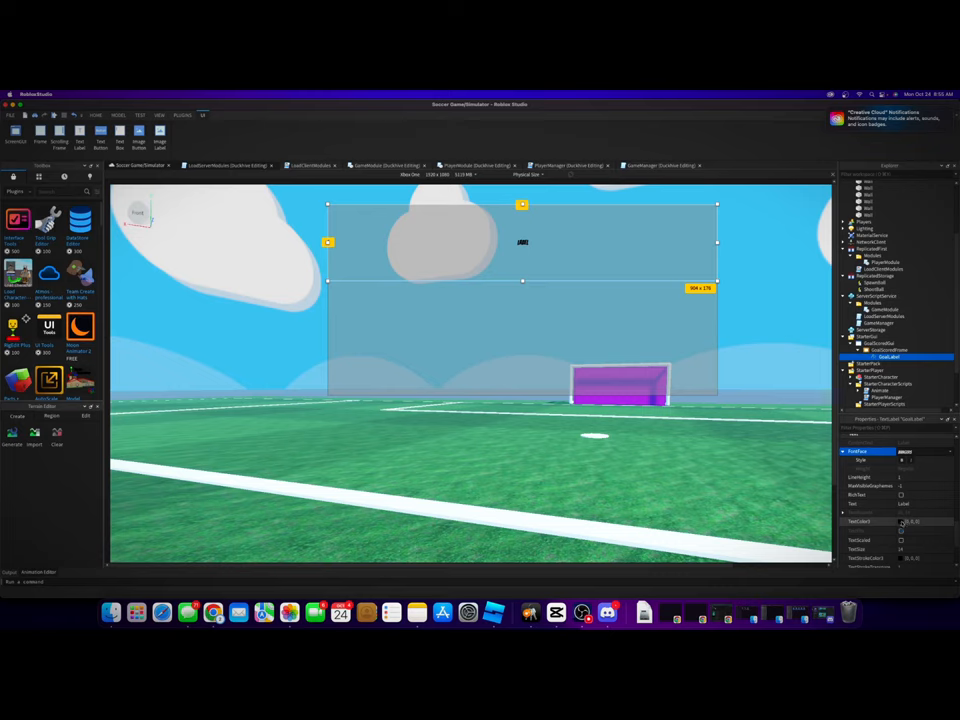
Give the TextLabel red, large cartoon-font text reading 'GOAL!'.
left_click(898, 522)
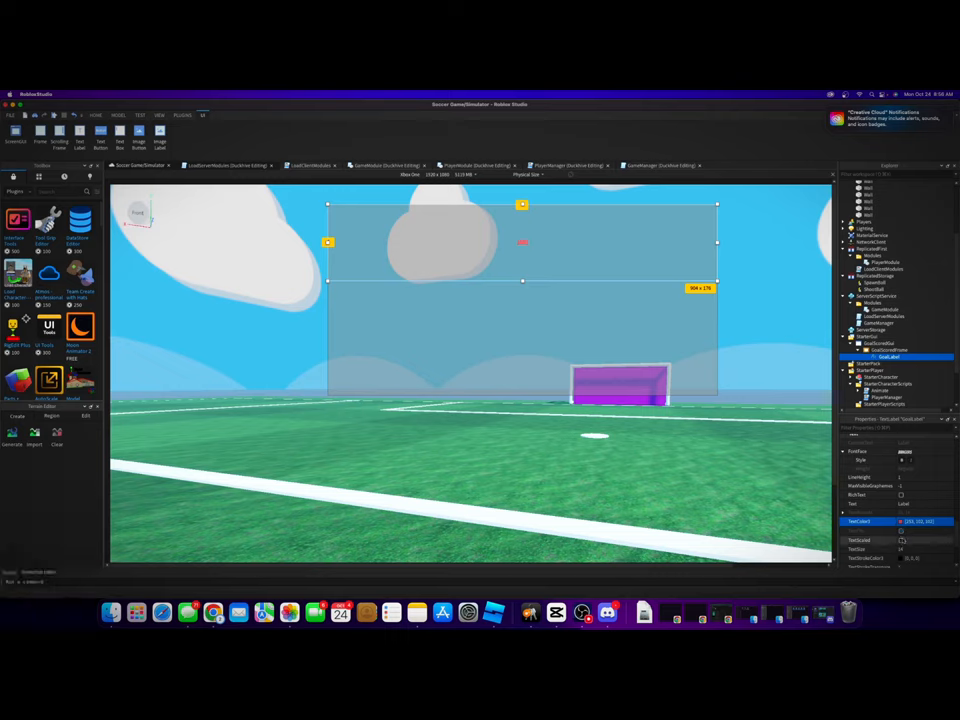
left_click(900, 560)
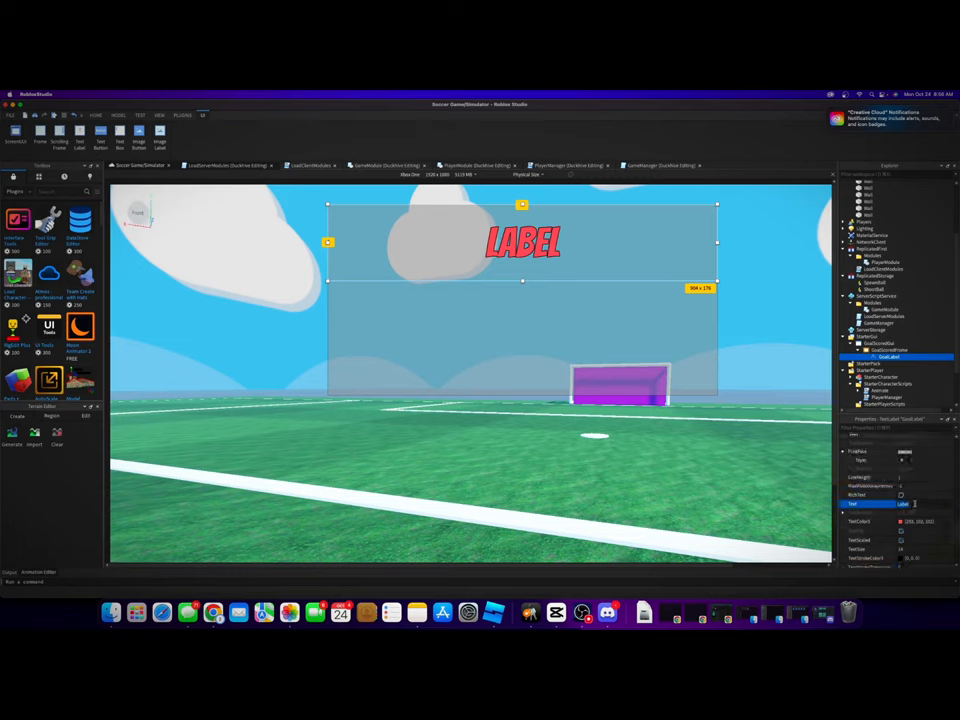
type("GOAL!")
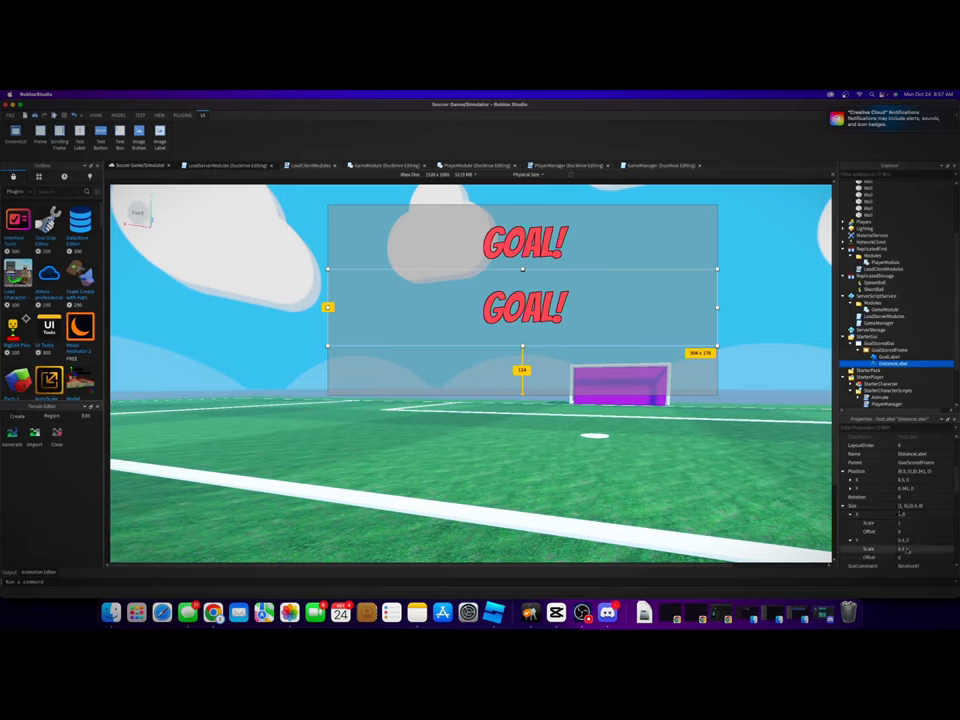
Recolour the duplicated lower GOAL! label to dark grey.
left_click(910, 544)
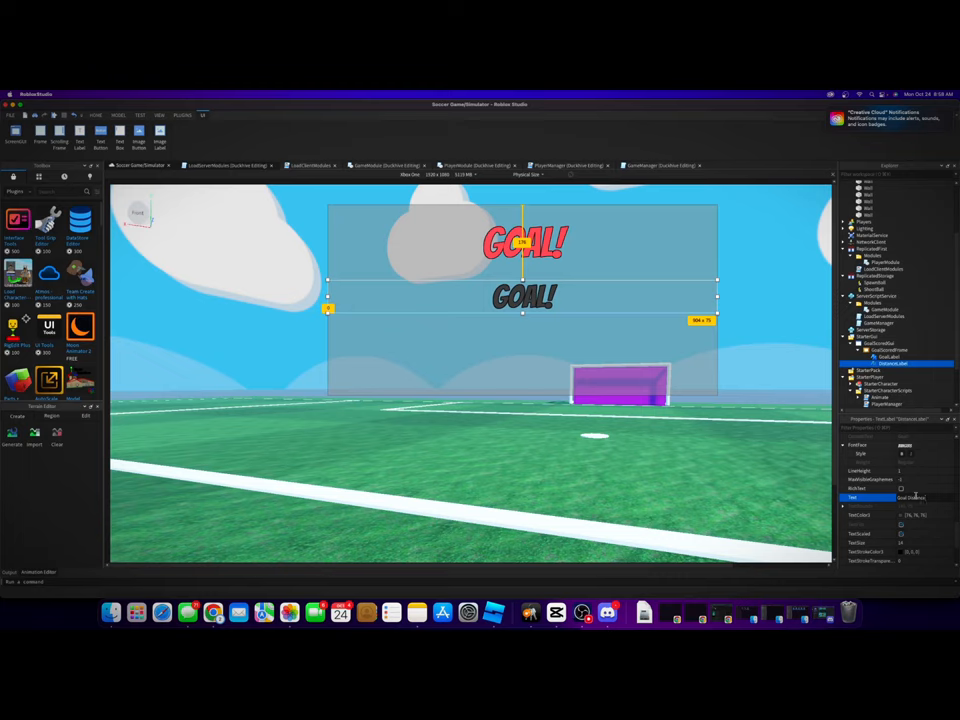
Change the lower label's text to 'GOAL DISTANCE'.
type("GOAL DISTANCE: 100M")
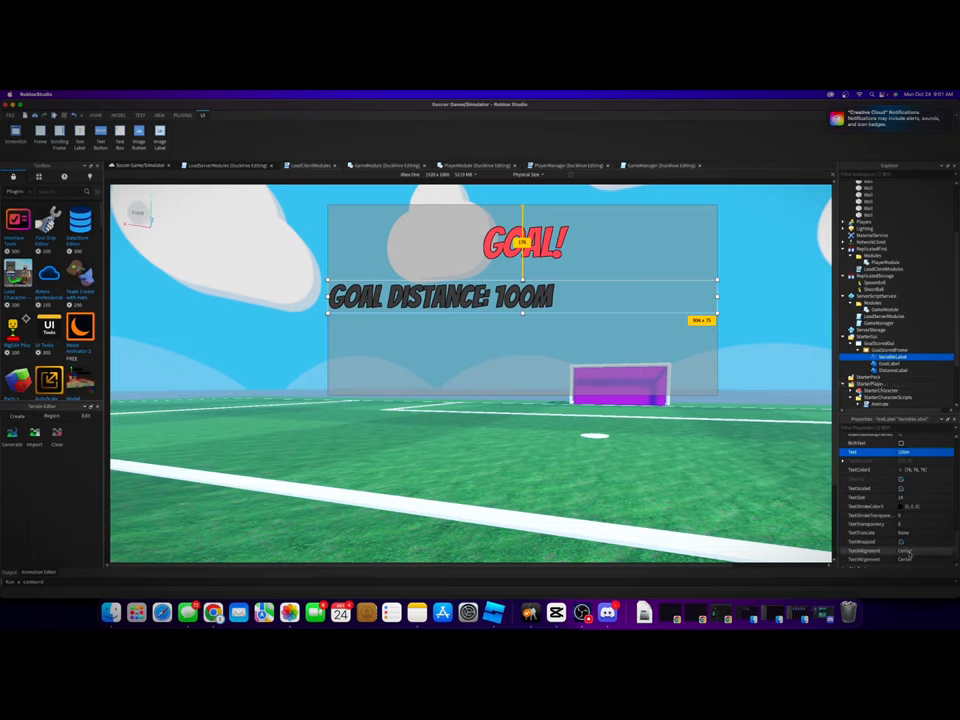
Split off a separate '100M' label beside GOAL DISTANCE: and colour it blue.
left_click(890, 368)
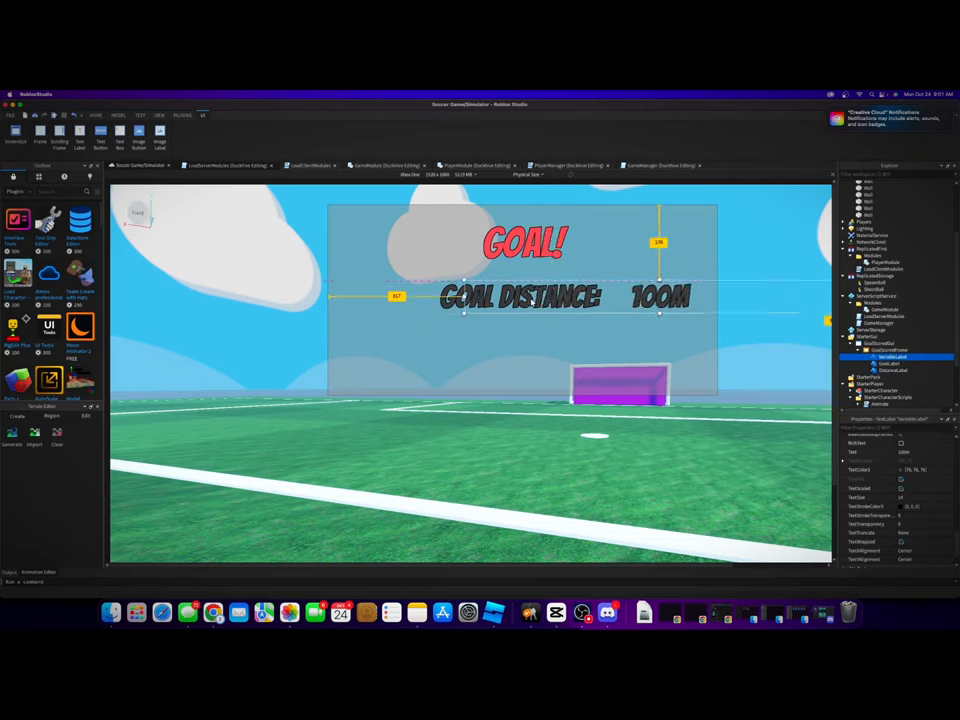
left_click(890, 368)
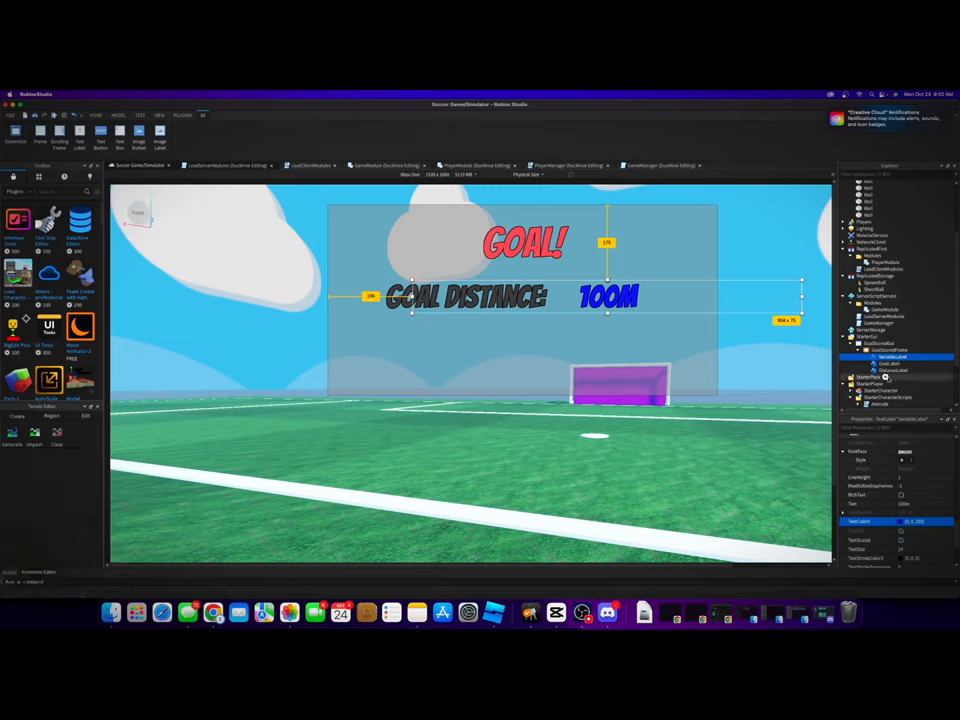
Duplicate the distance label below as a green '+$250' reward line.
left_click(884, 368)
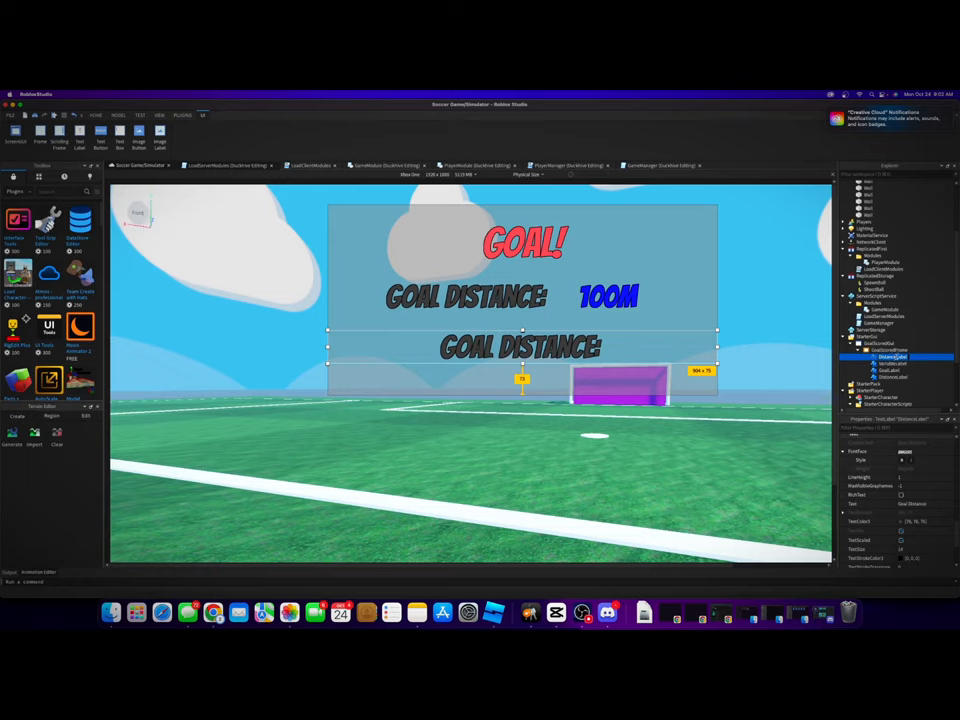
left_click(890, 356)
type("+$250")
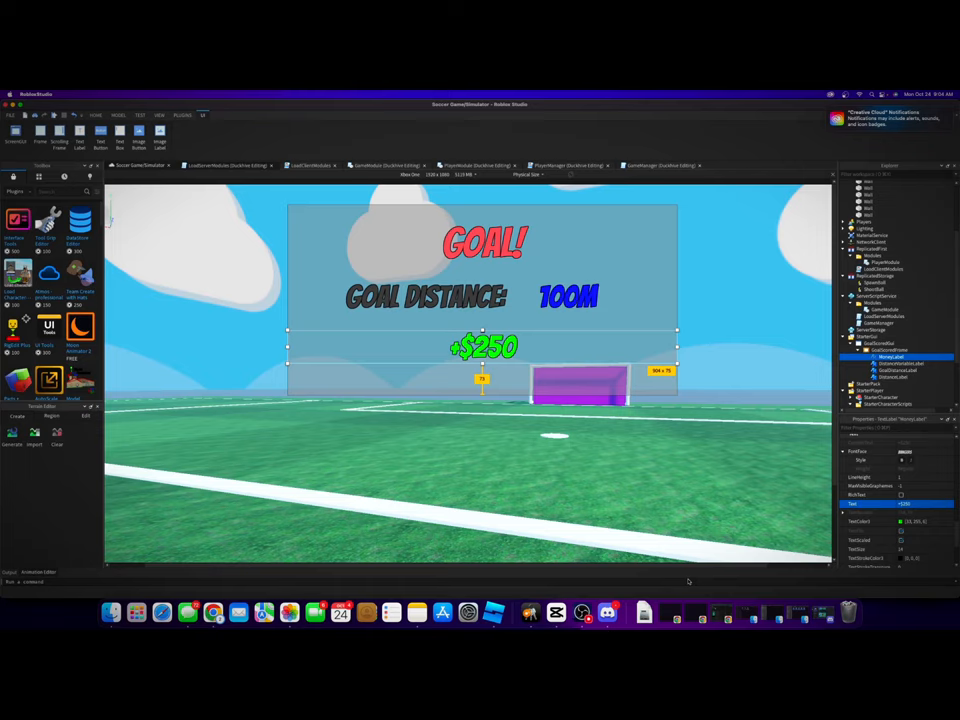
mouse_move(484, 564)
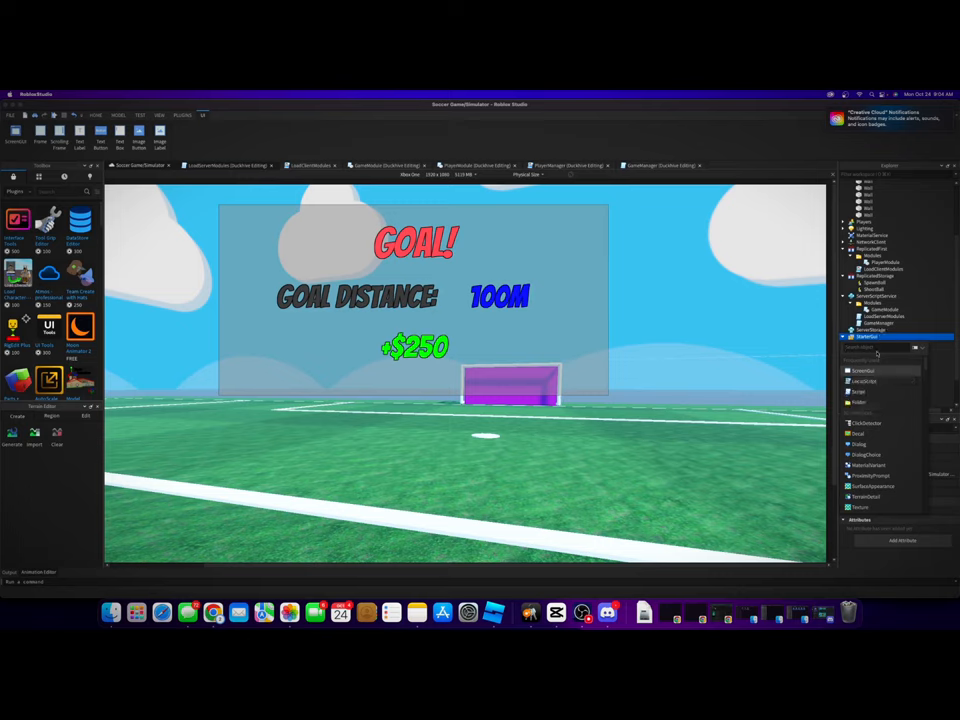
Adjust the goal Frame's size, position and anchor so all three lines fit inside.
left_click(864, 338)
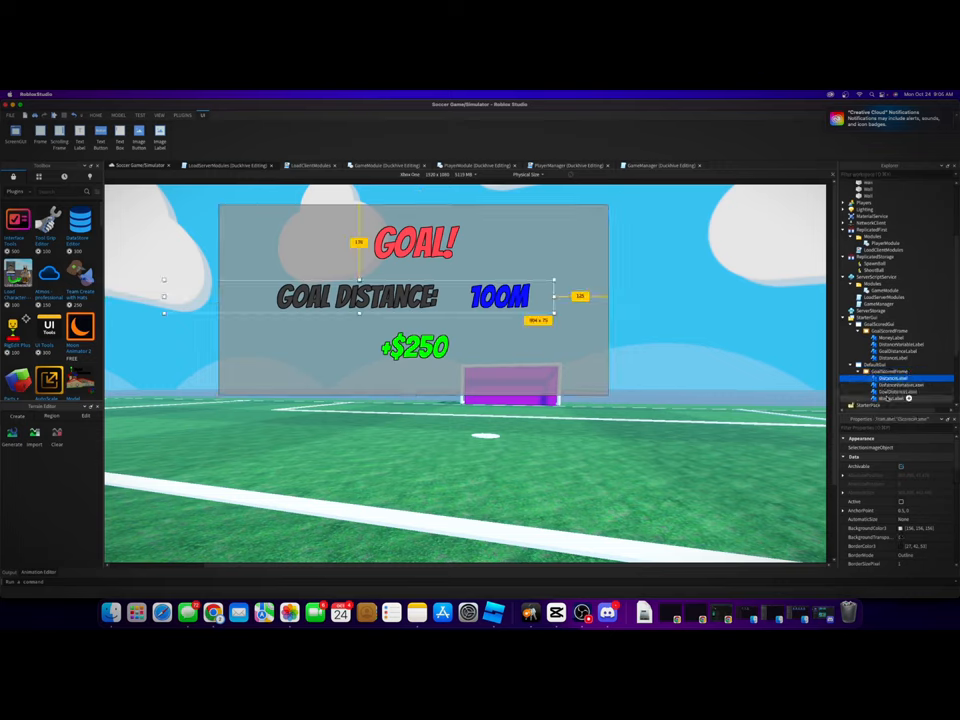
left_click(890, 396)
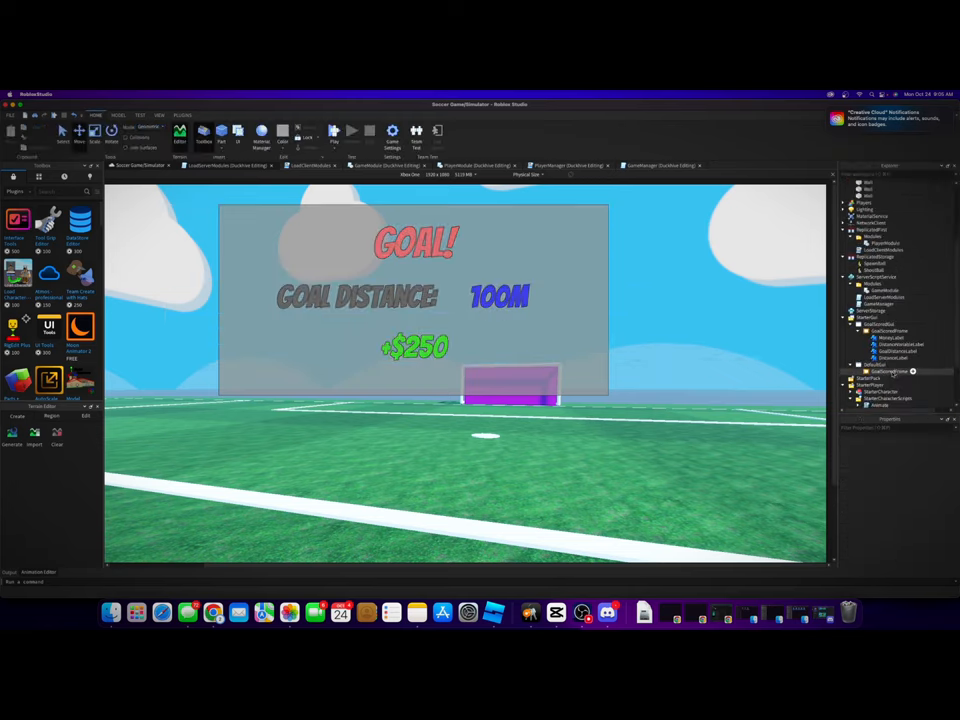
left_click(884, 370)
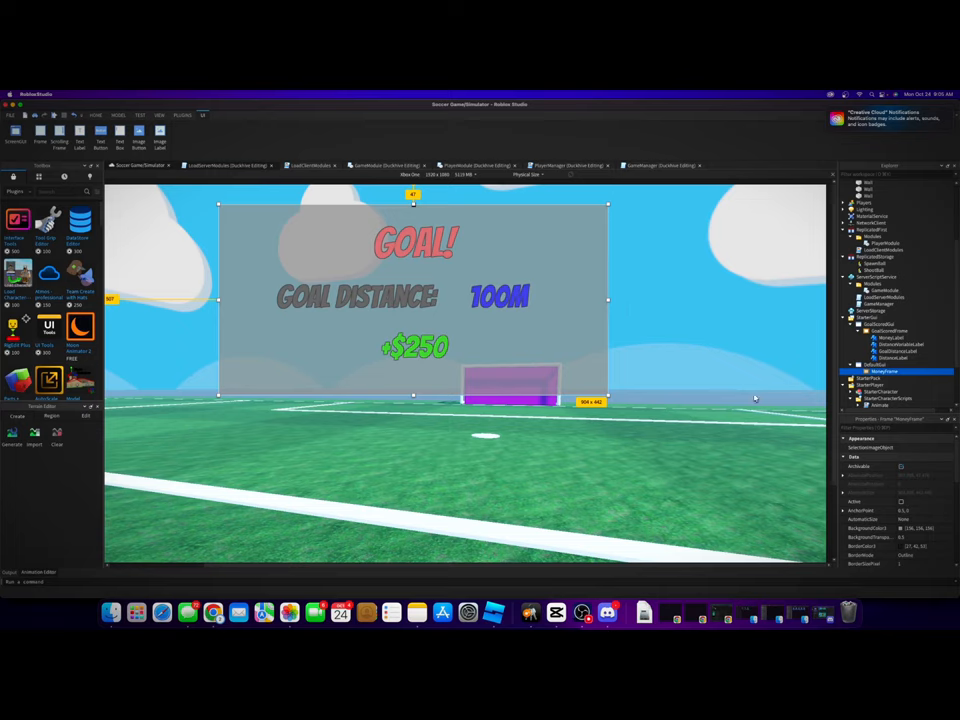
mouse_move(492, 346)
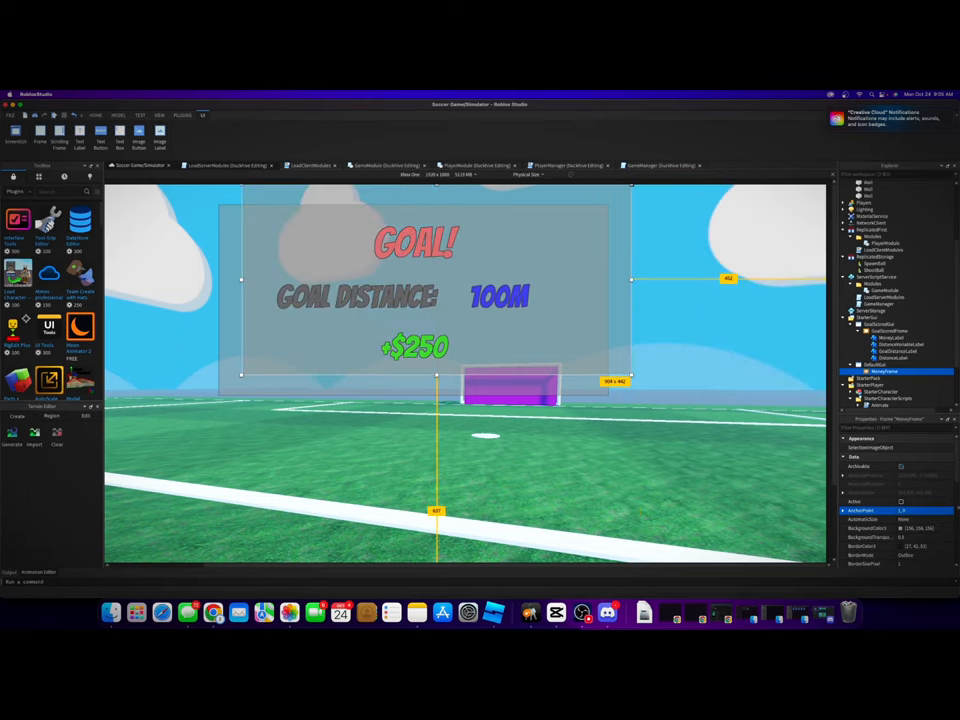
mouse_move(316, 368)
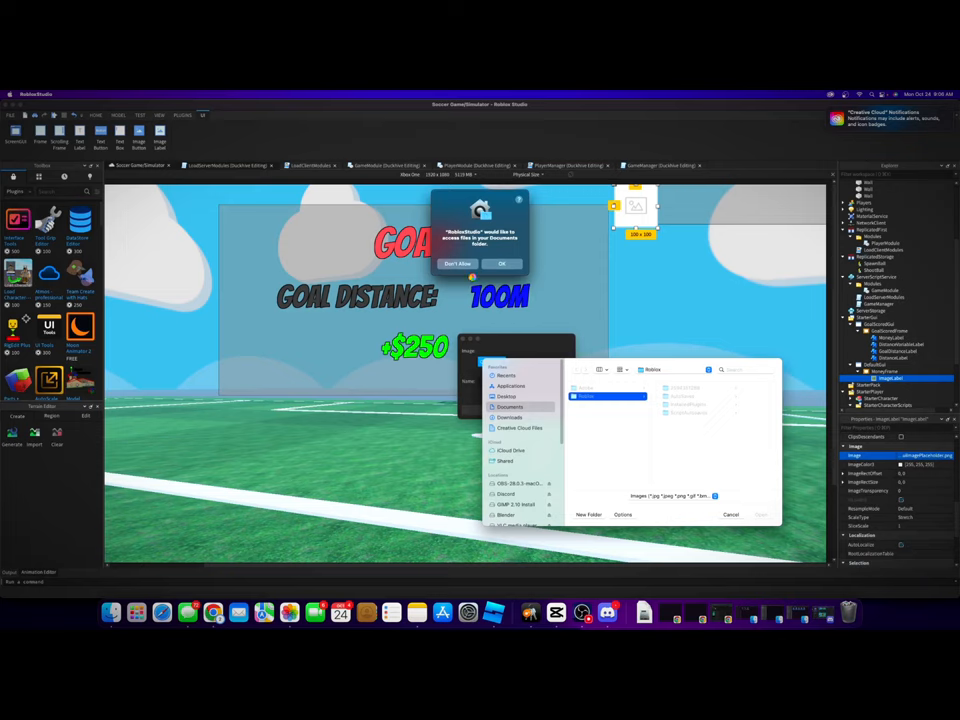
Import a picture file from the computer into the new top-right ImageLabel.
left_click(500, 264)
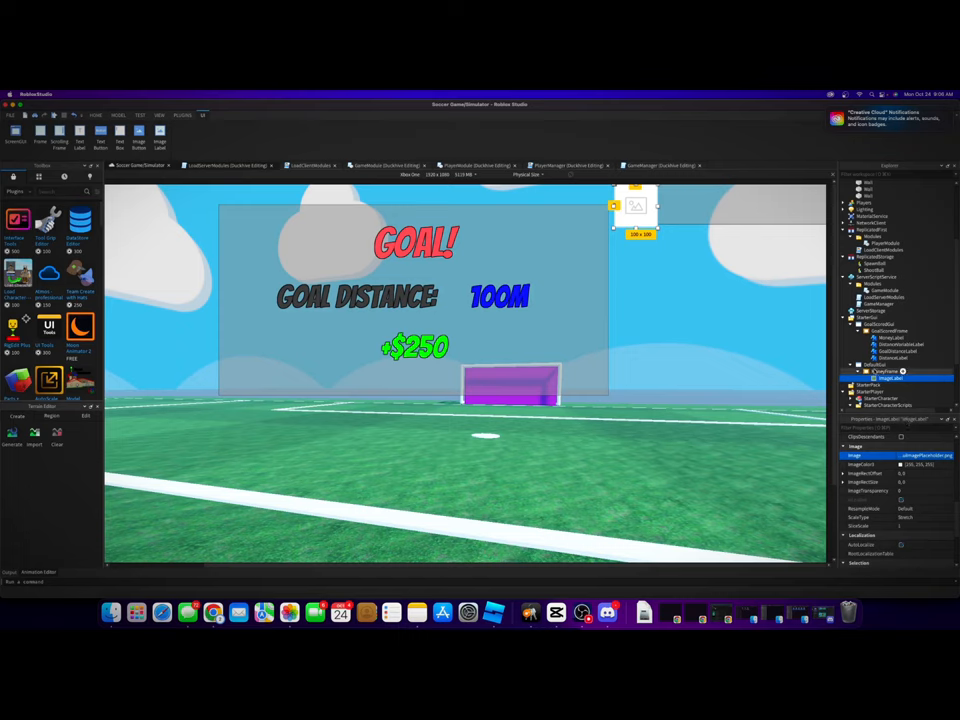
Insert a new child object under the goal GUI via the Explorer context menu.
right_click(900, 372)
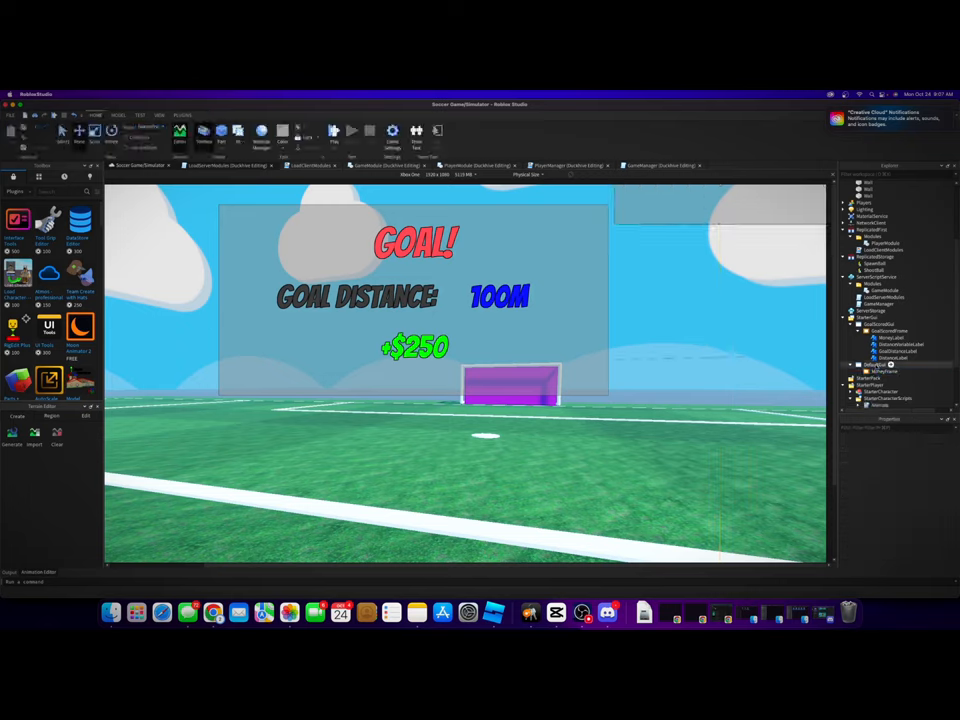
left_click(872, 336)
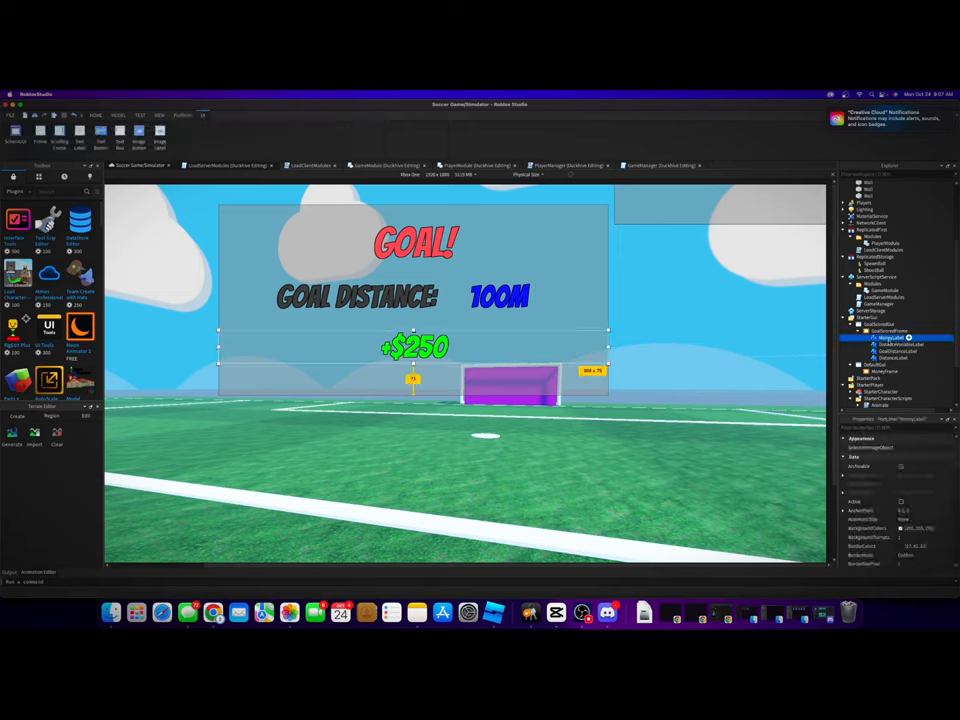
Duplicate the +$250 TextLabel as a money counter in the top-right corner with AnchorPoint 1,0.
left_click(890, 344)
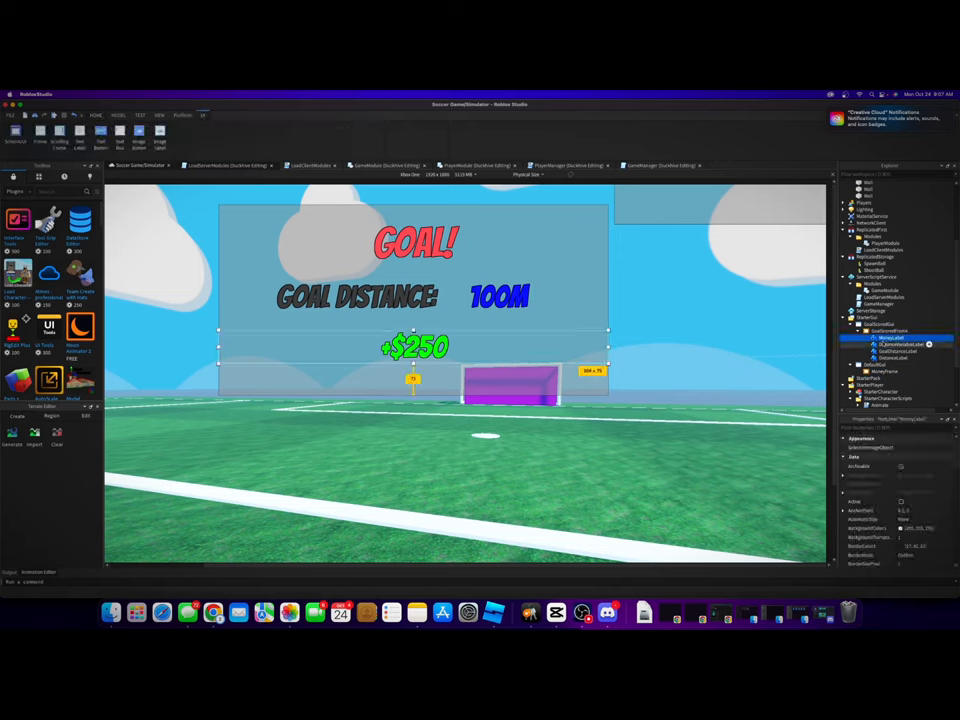
left_click(890, 364)
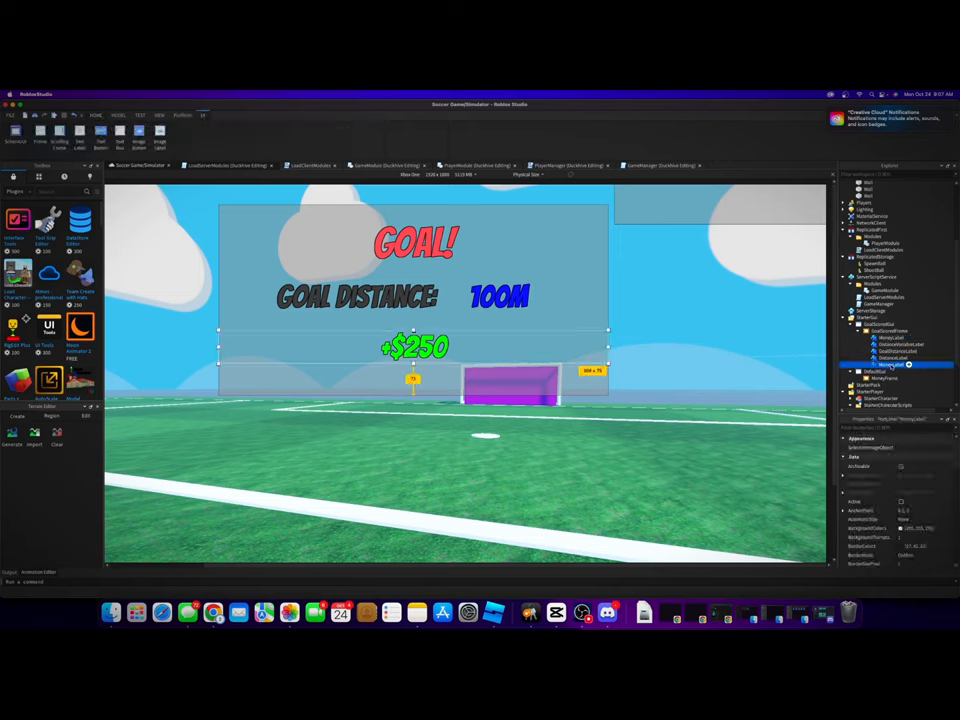
left_click(884, 376)
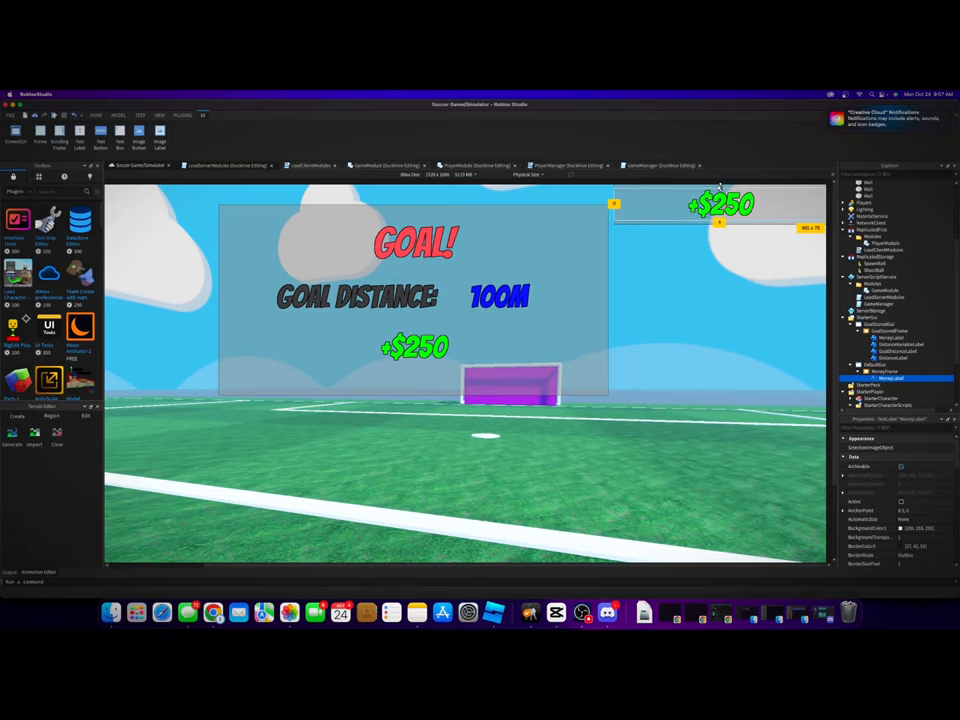
mouse_move(802, 290)
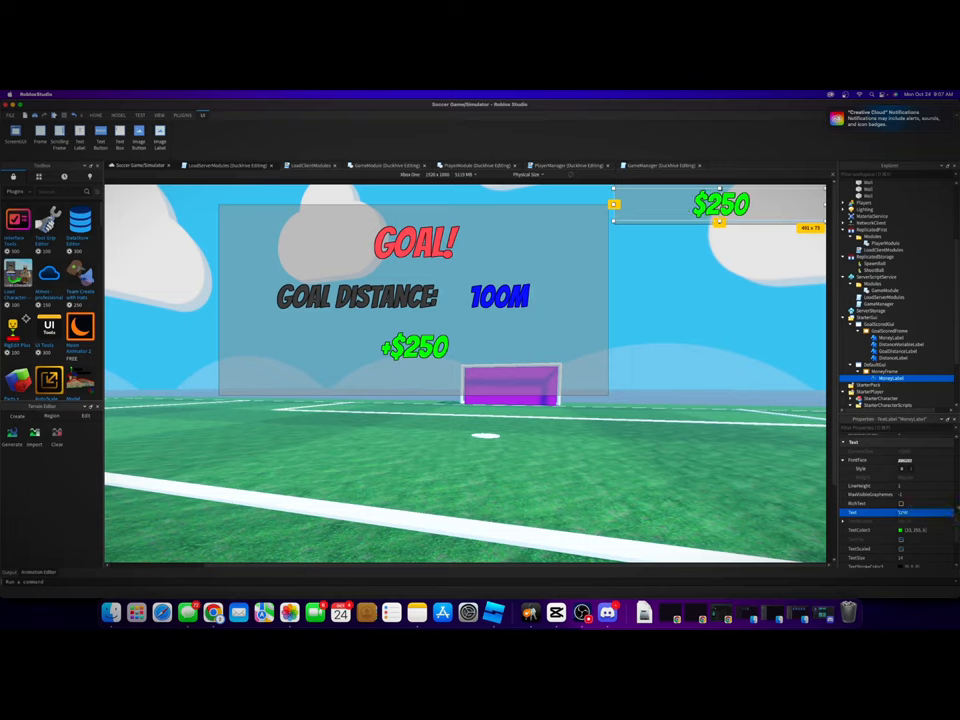
mouse_move(674, 468)
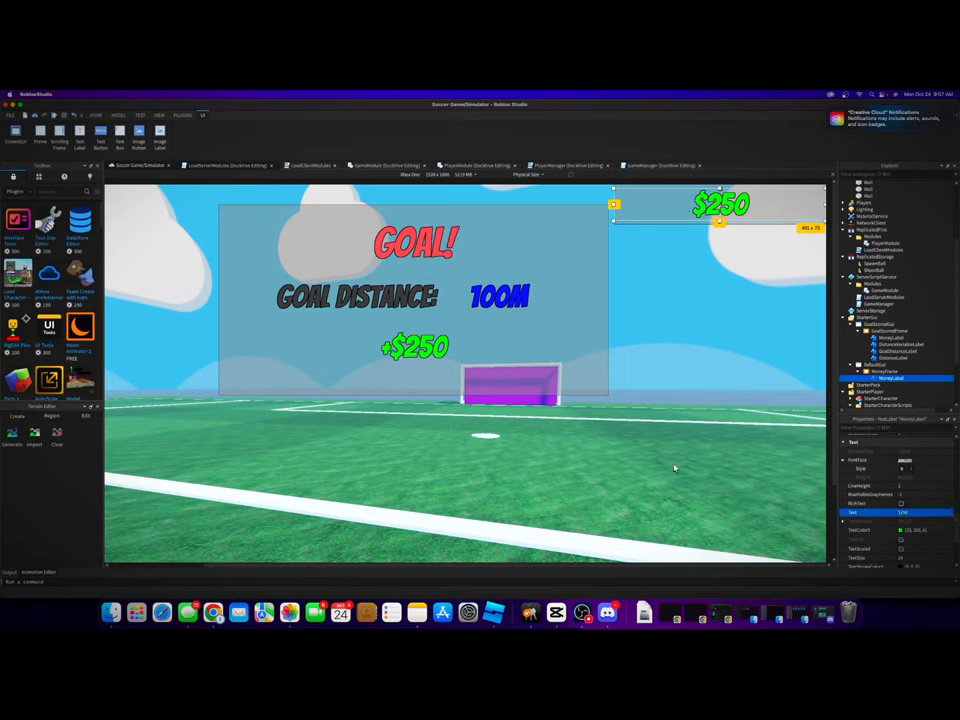
mouse_move(764, 312)
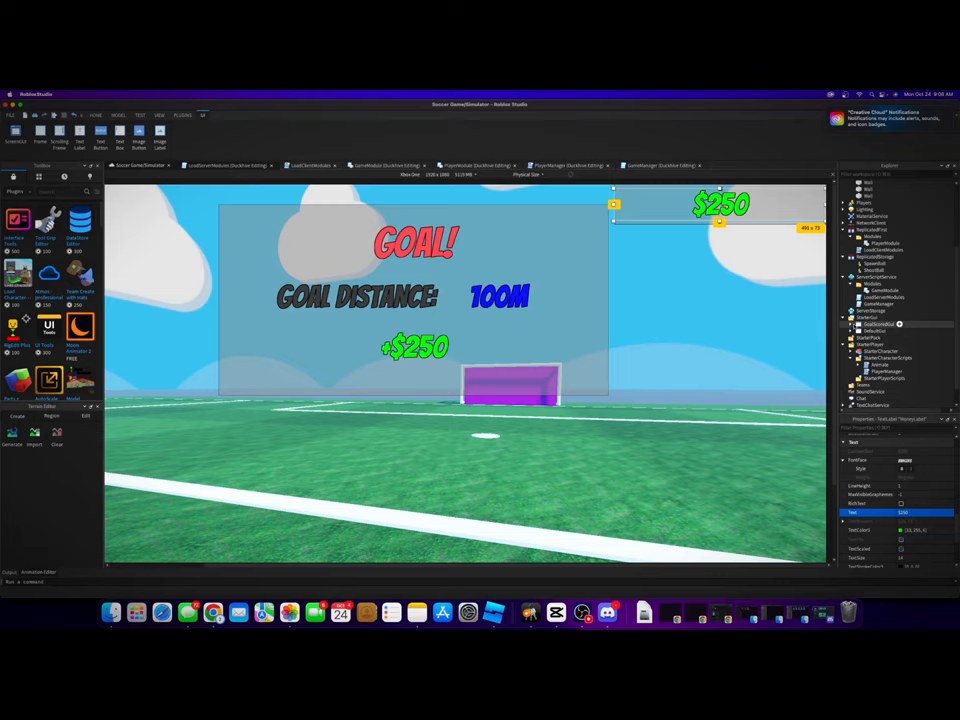
mouse_move(772, 328)
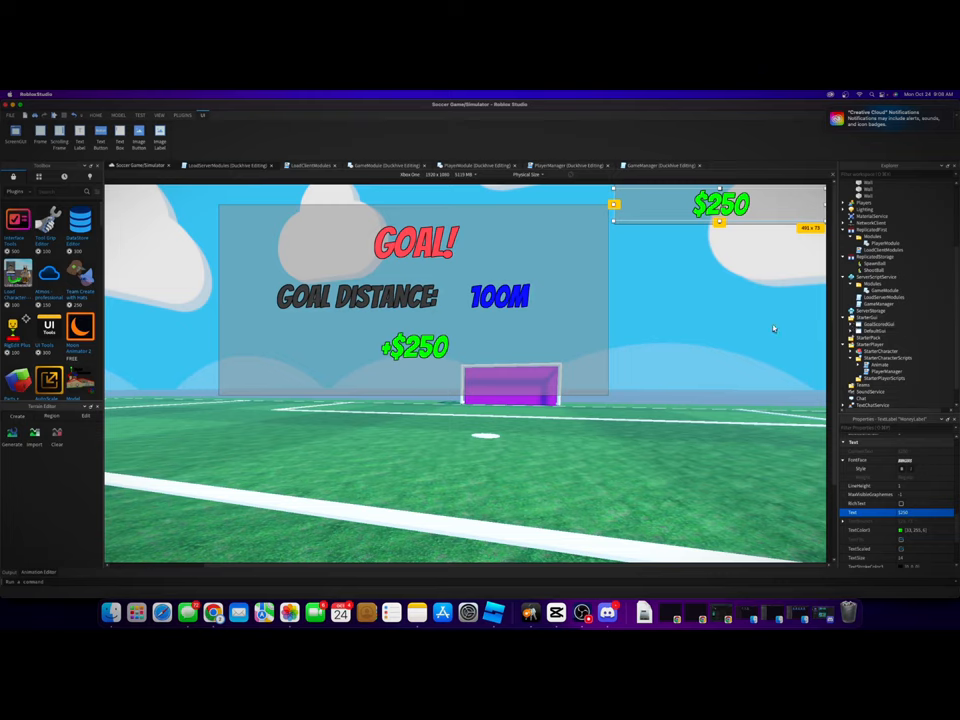
mouse_move(662, 328)
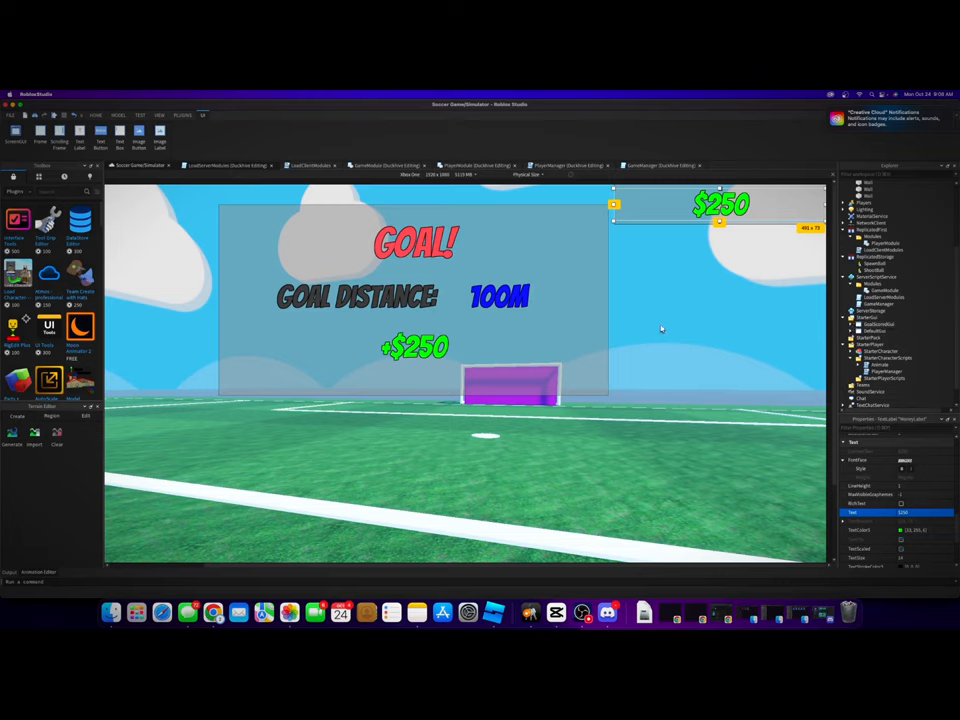
mouse_move(516, 316)
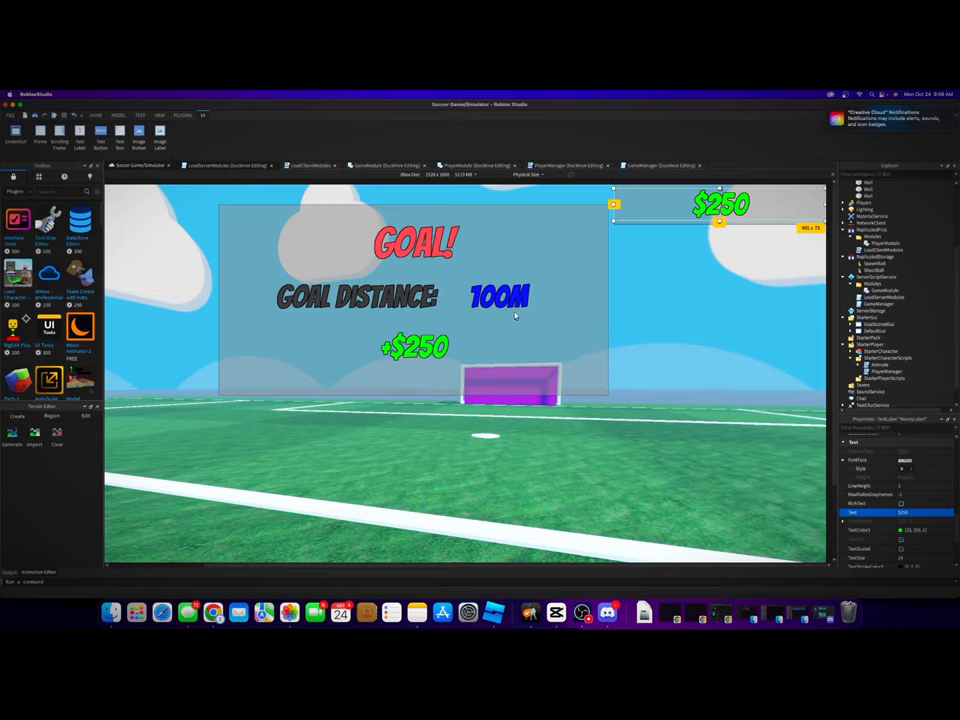
mouse_move(504, 348)
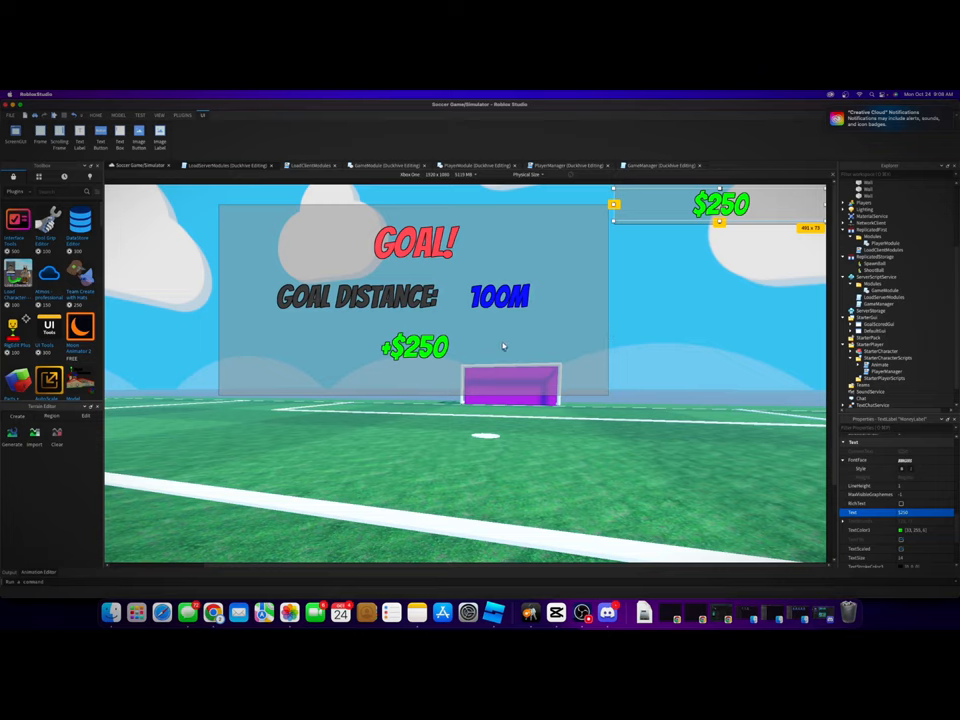
mouse_move(472, 324)
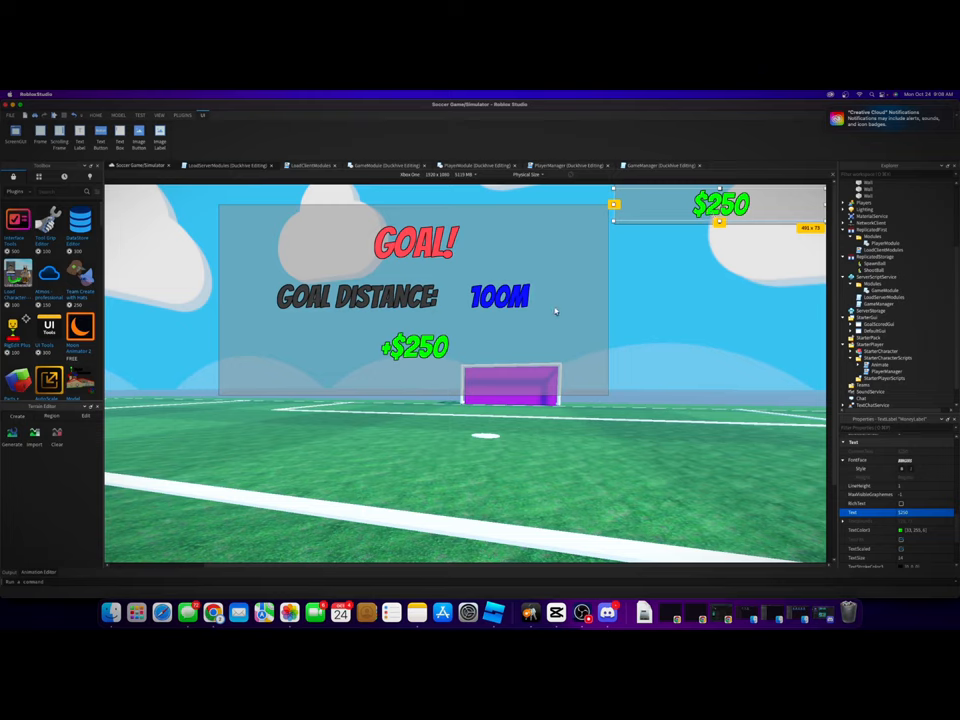
mouse_move(452, 308)
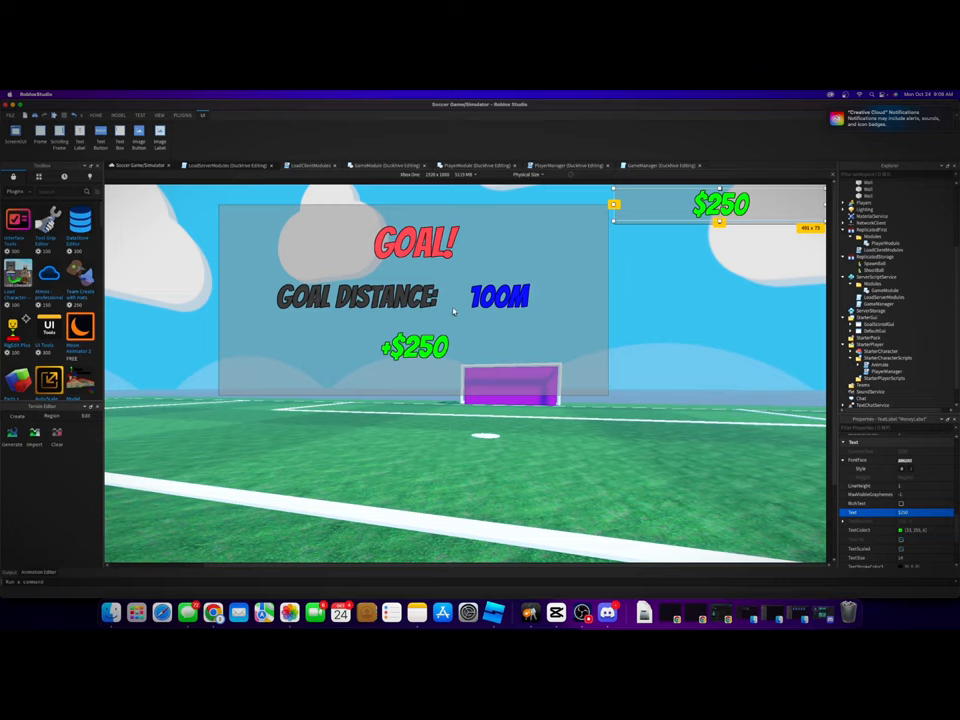
mouse_move(462, 288)
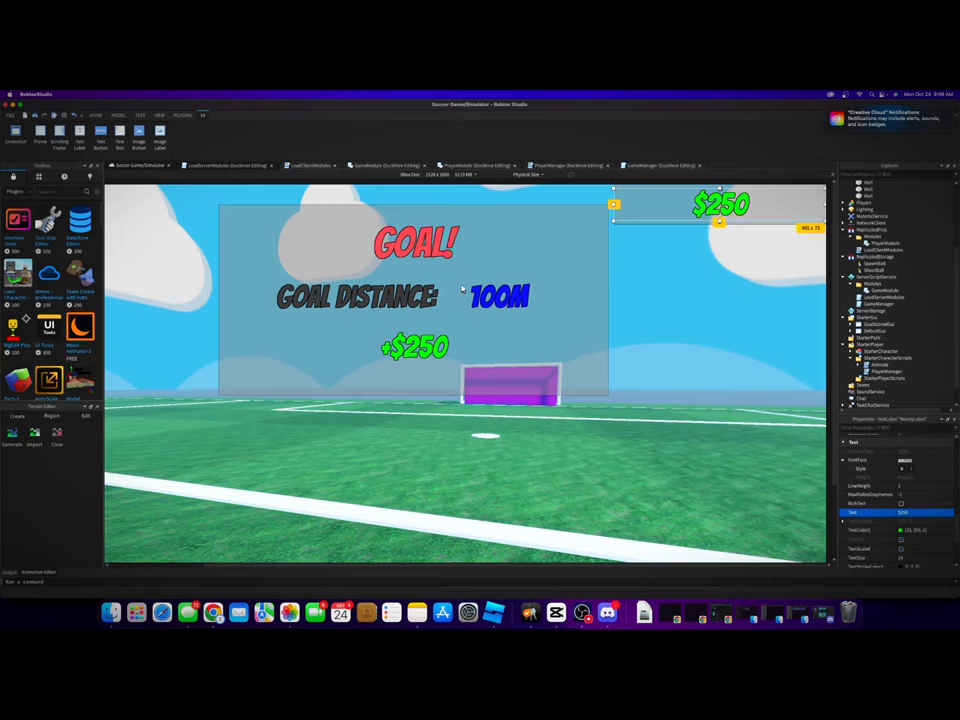